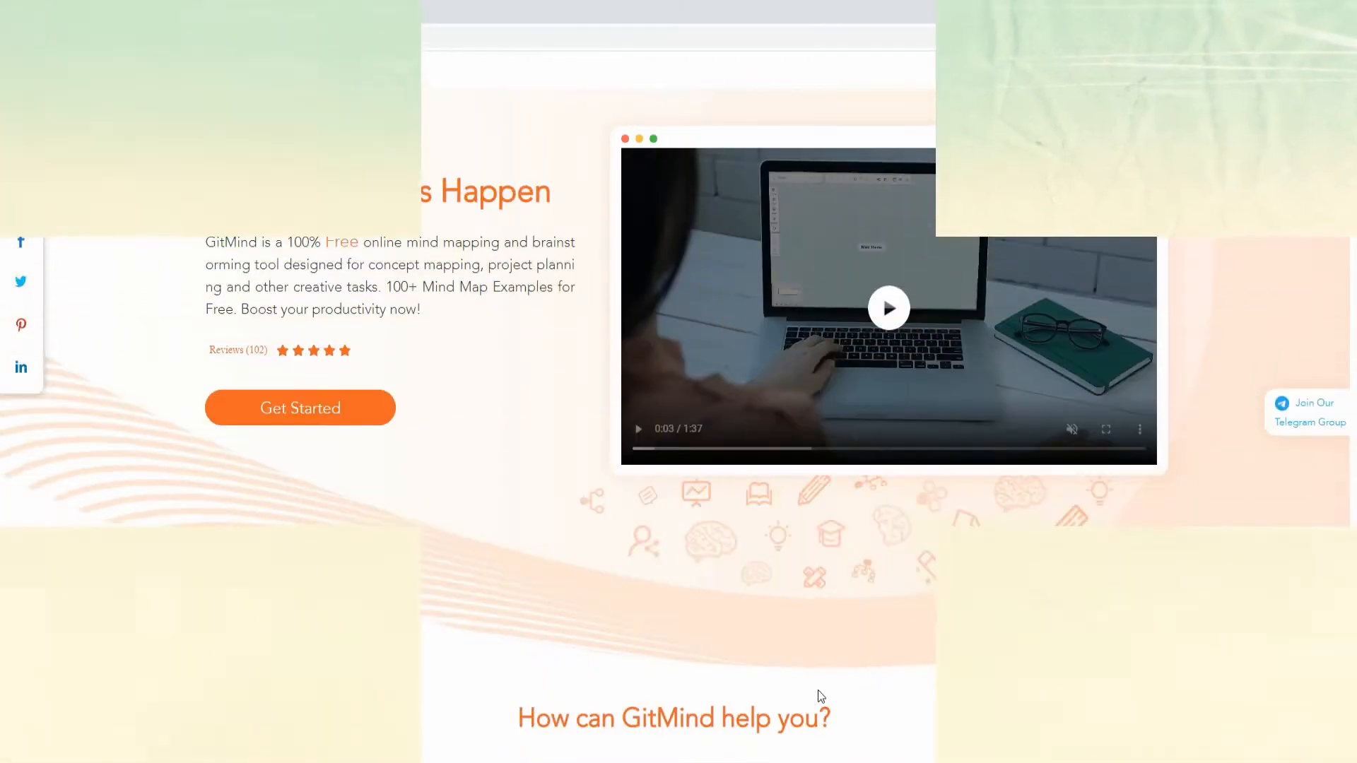
Use Get Started on the GitMind homepage to reach the template gallery.
left_click(299, 407)
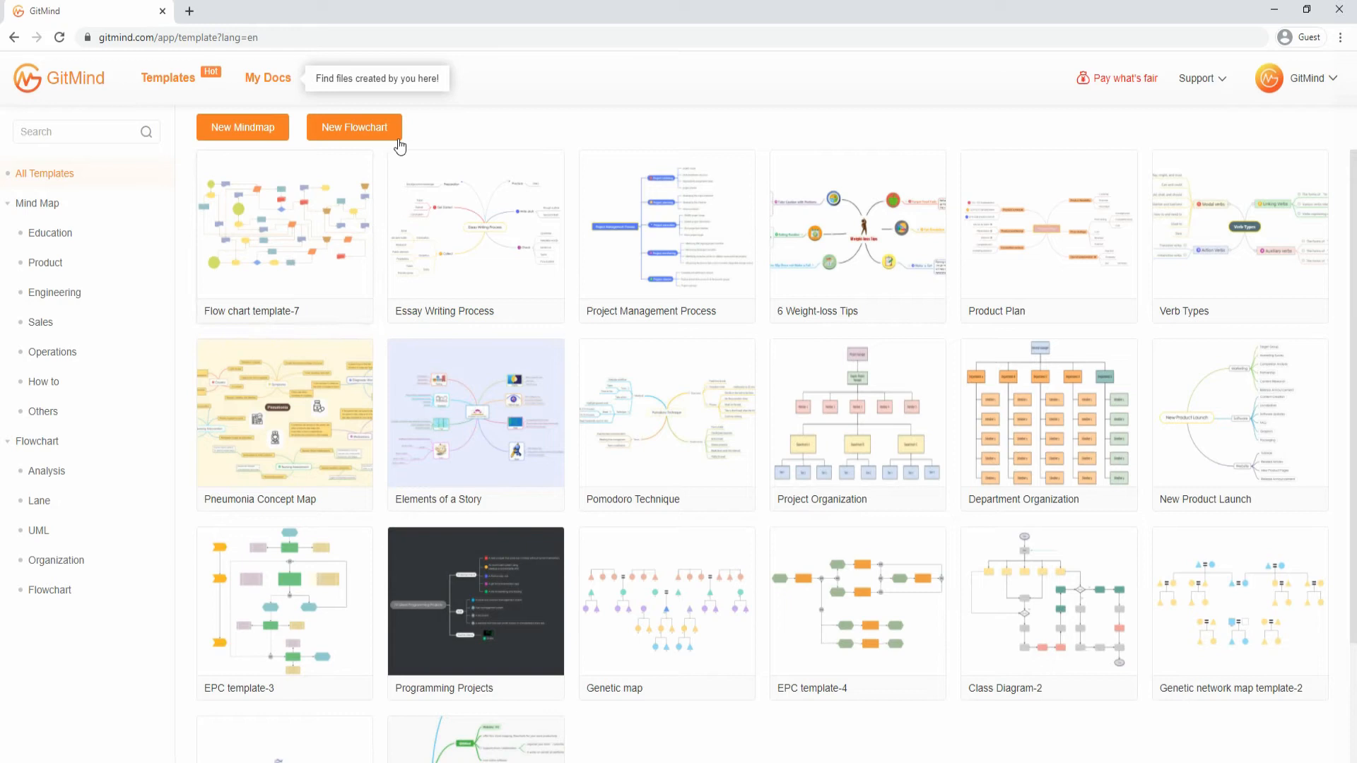
mouse_move(354, 128)
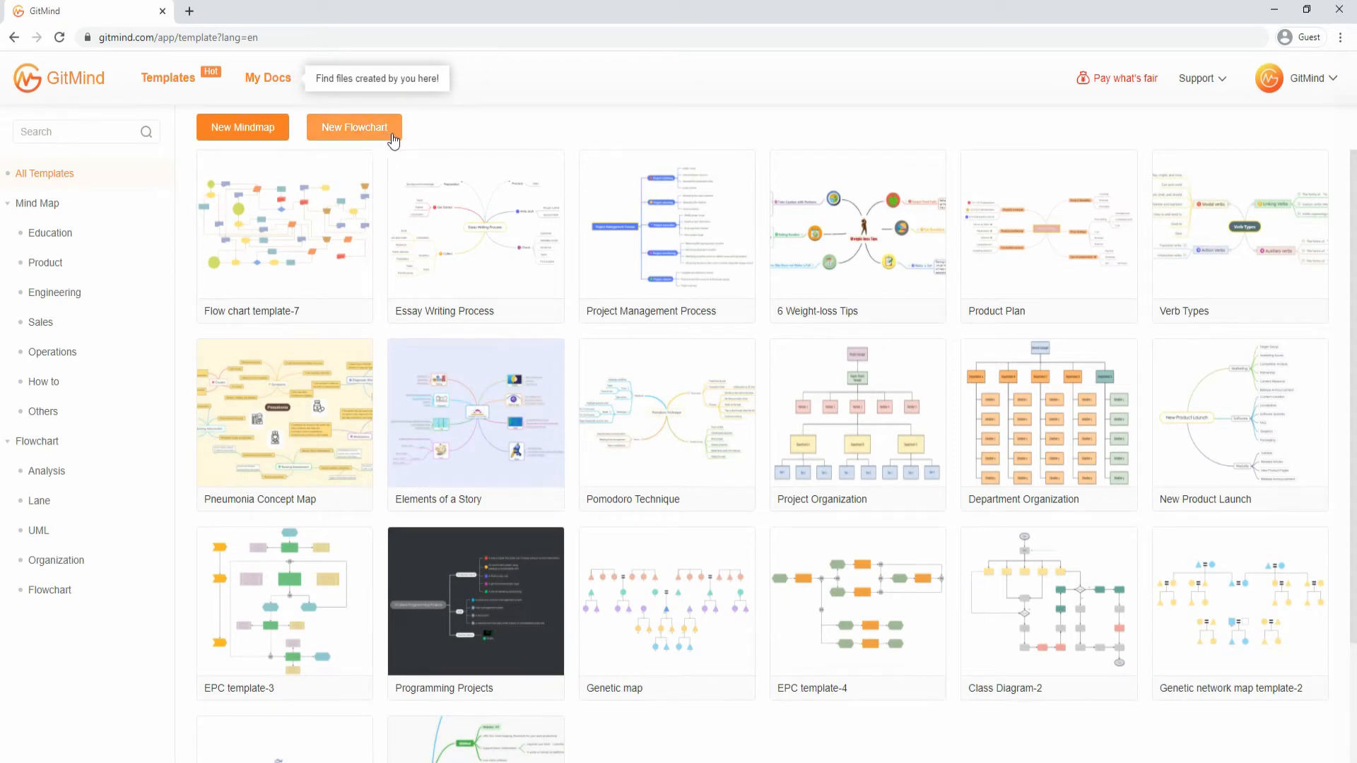
Create a new blank, untitled flowchart document.
left_click(354, 127)
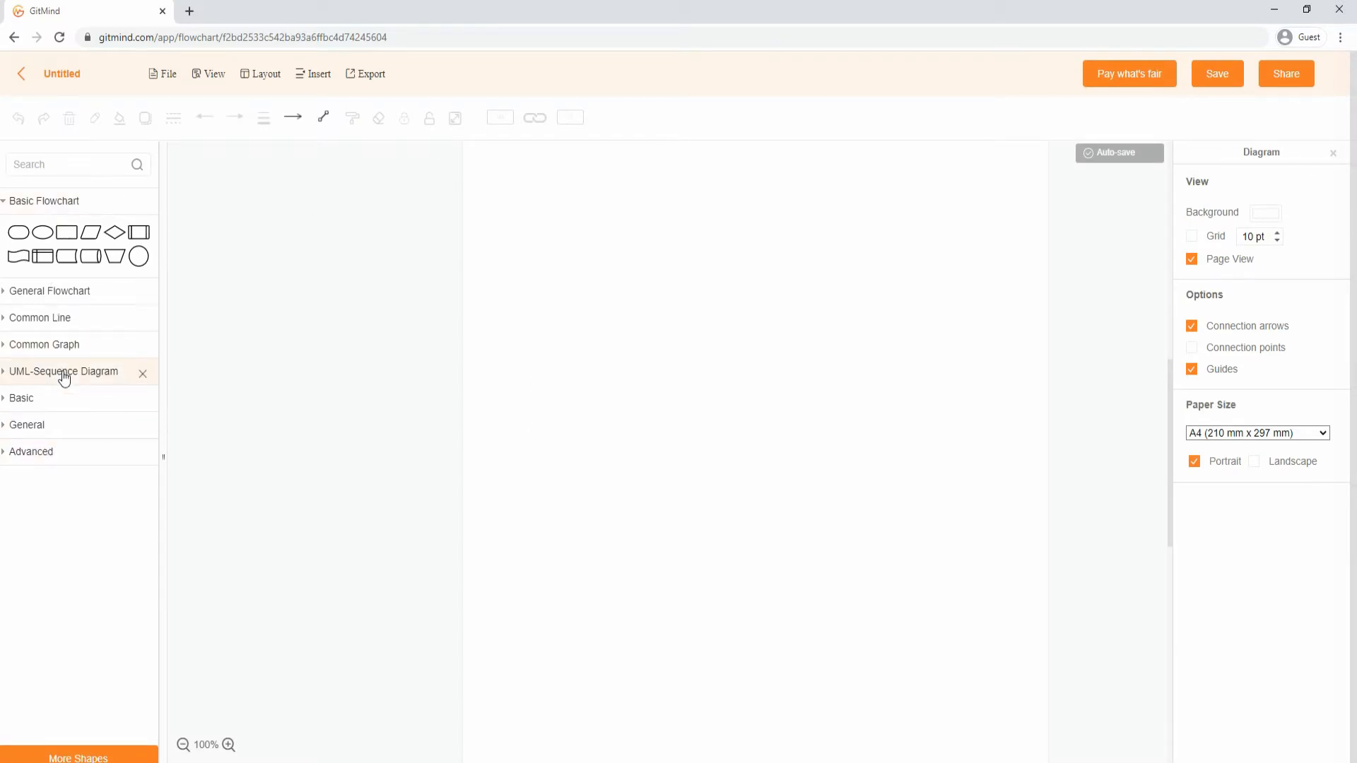
mouse_move(130, 381)
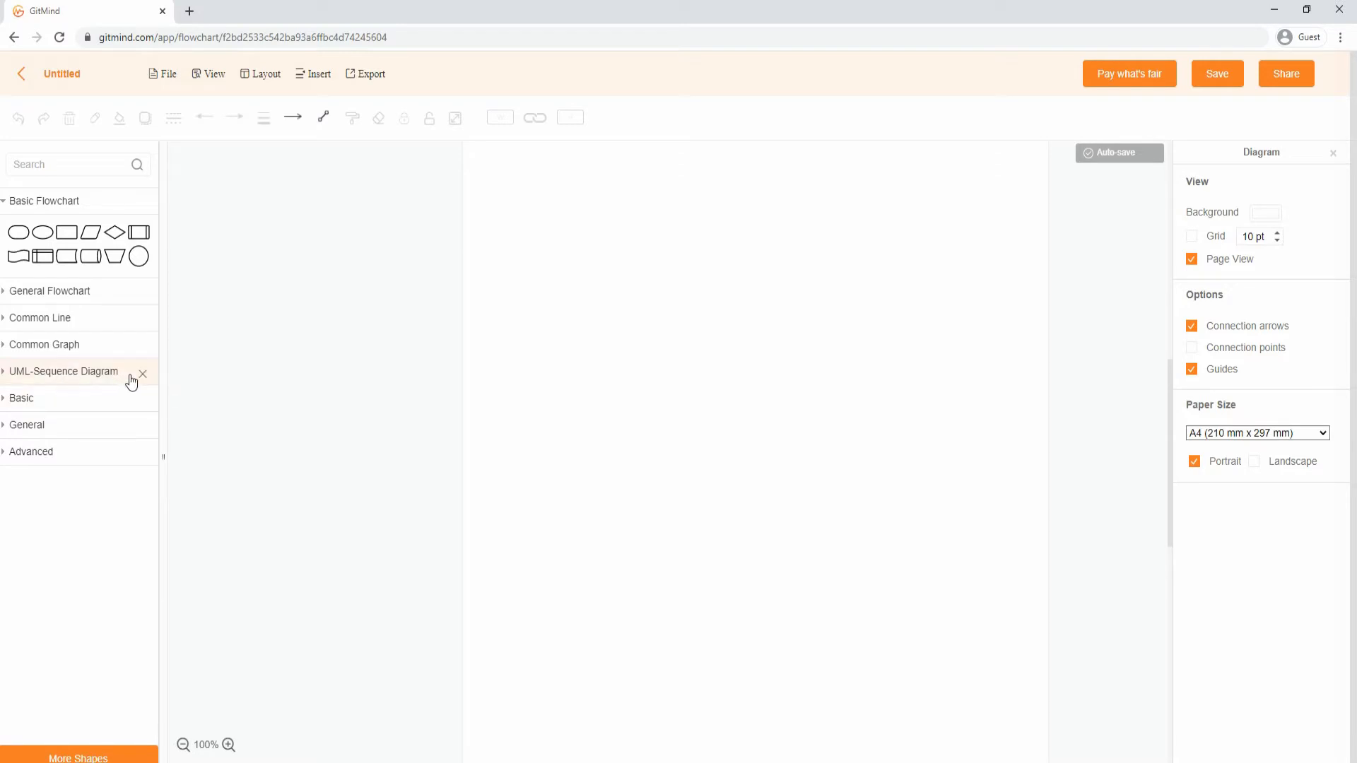
Expand the UML-Sequence Diagram category in the left shape library.
left_click(62, 371)
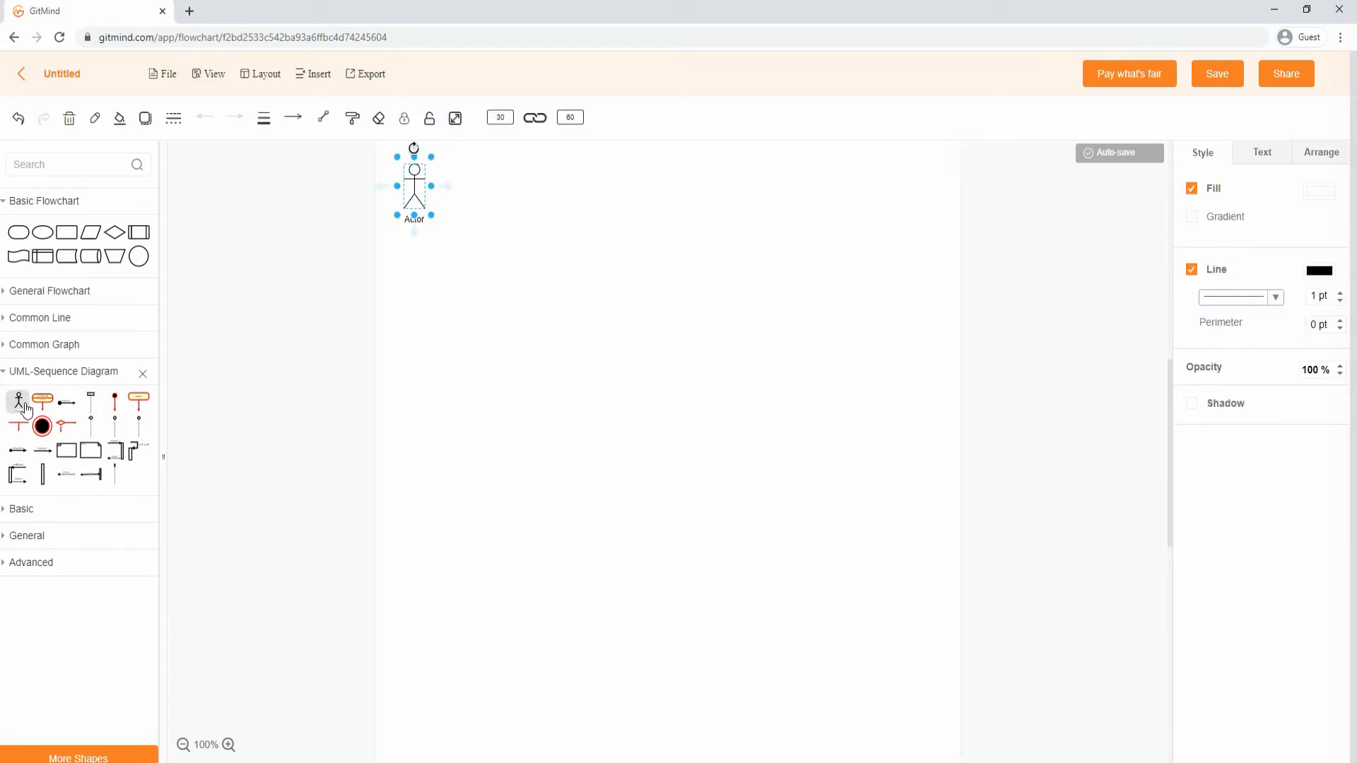
mouse_move(90, 400)
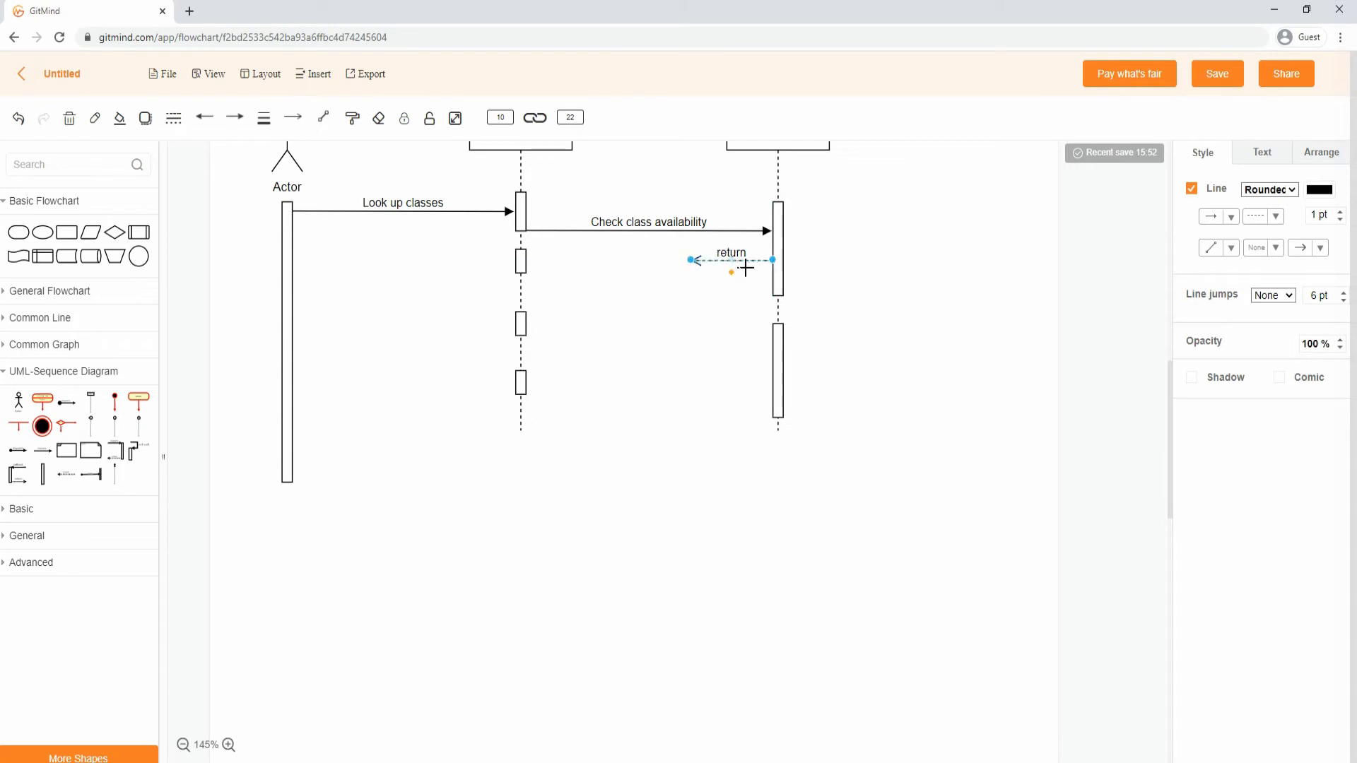
Attach the dashed return arrow's endpoint to the first object's activation bar.
left_click_drag(693, 259, 528, 262)
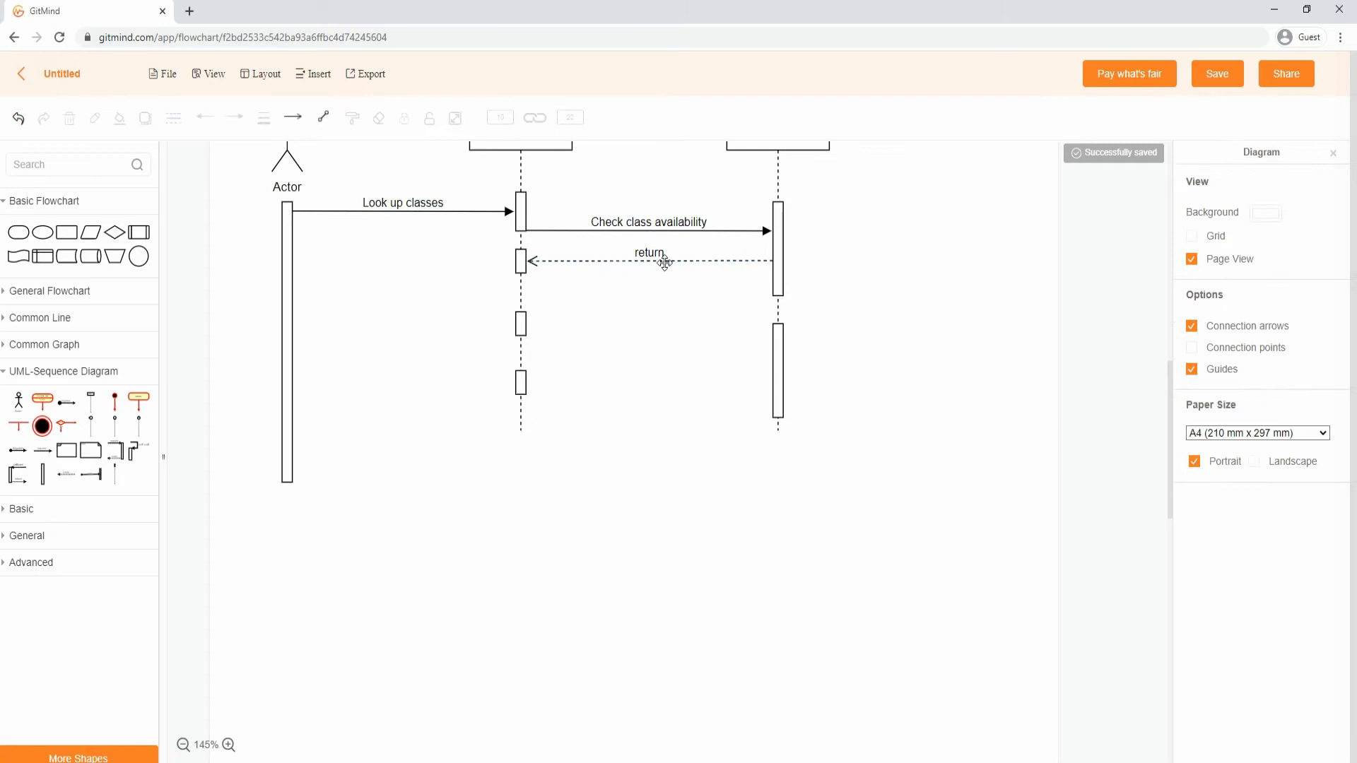
Change the dashed arrow's 'return' label to 'Send course avai…'.
double_click(651, 253)
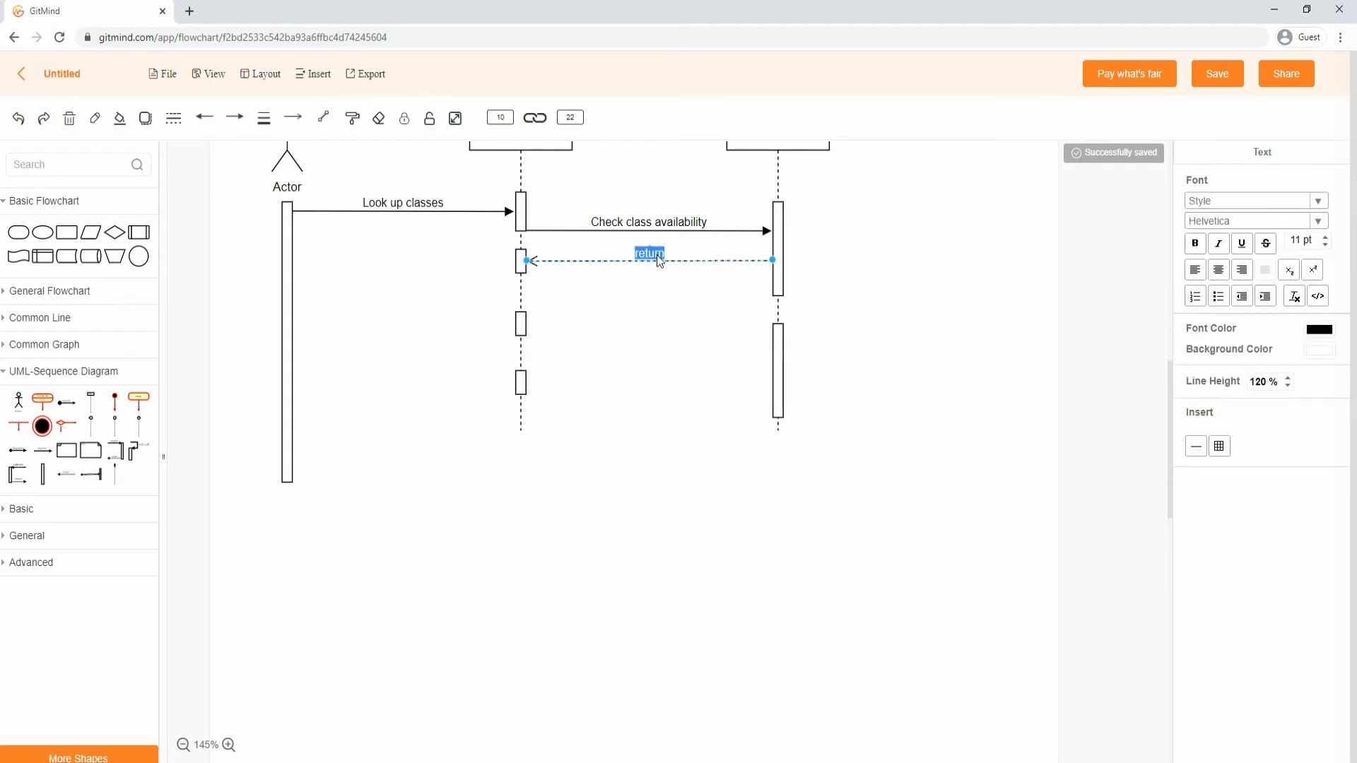
type("Send course")
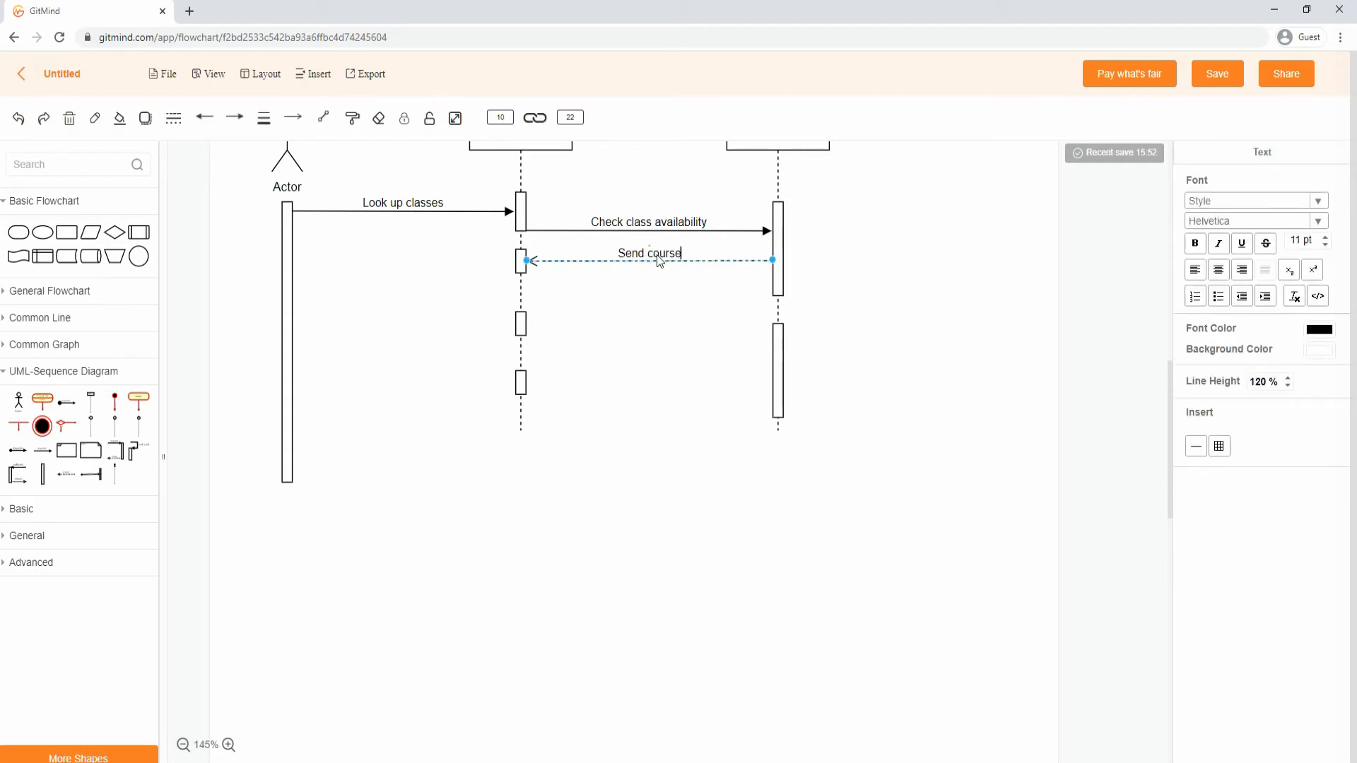
type("avai")
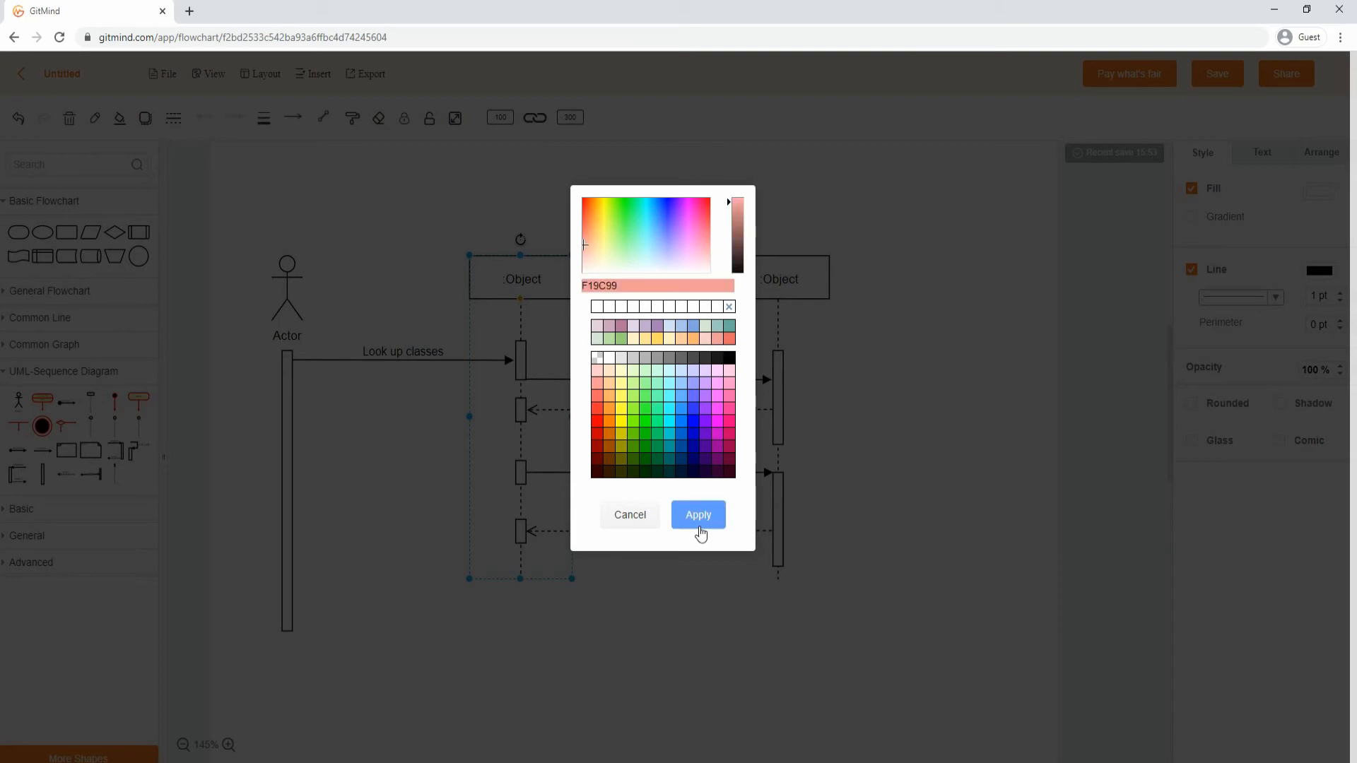
Fill both object boxes with salmon F19C99 and the activation bars with green.
left_click(698, 514)
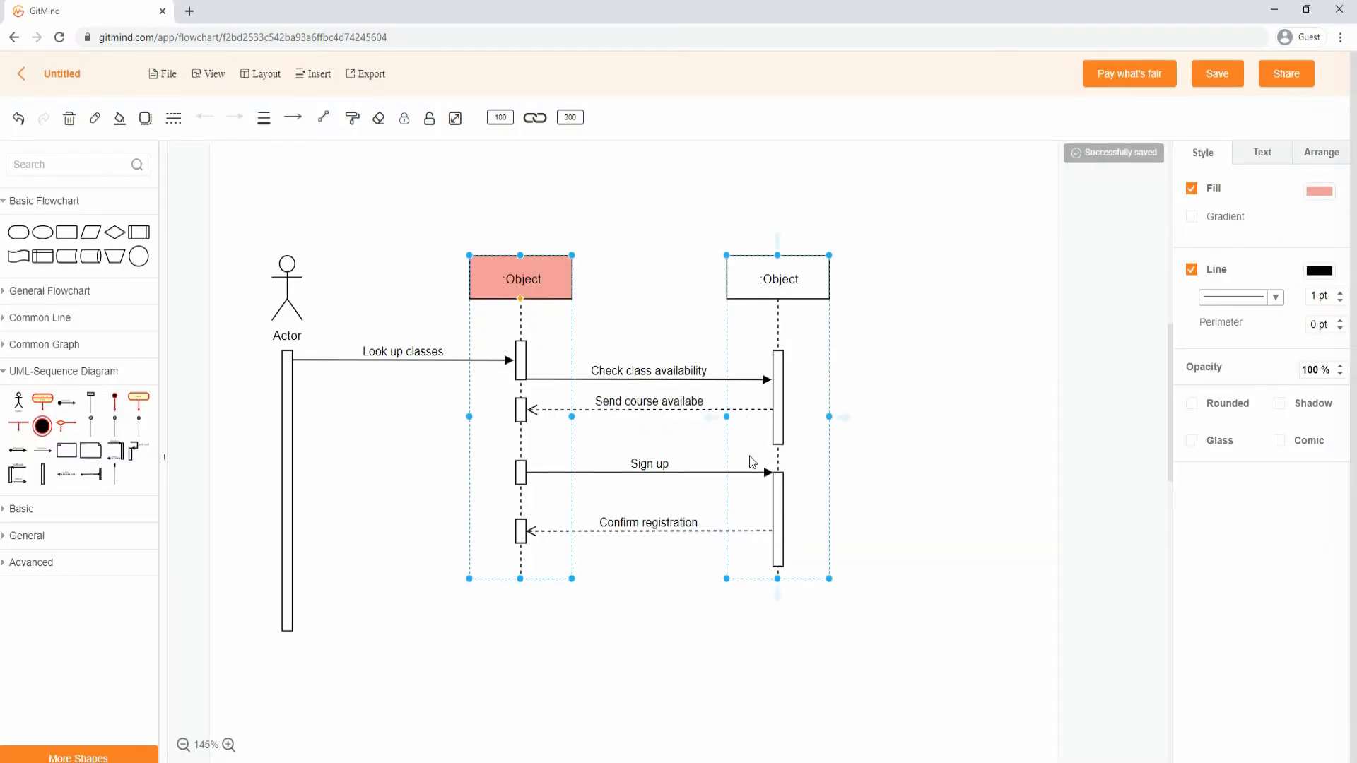
left_click(1319, 189)
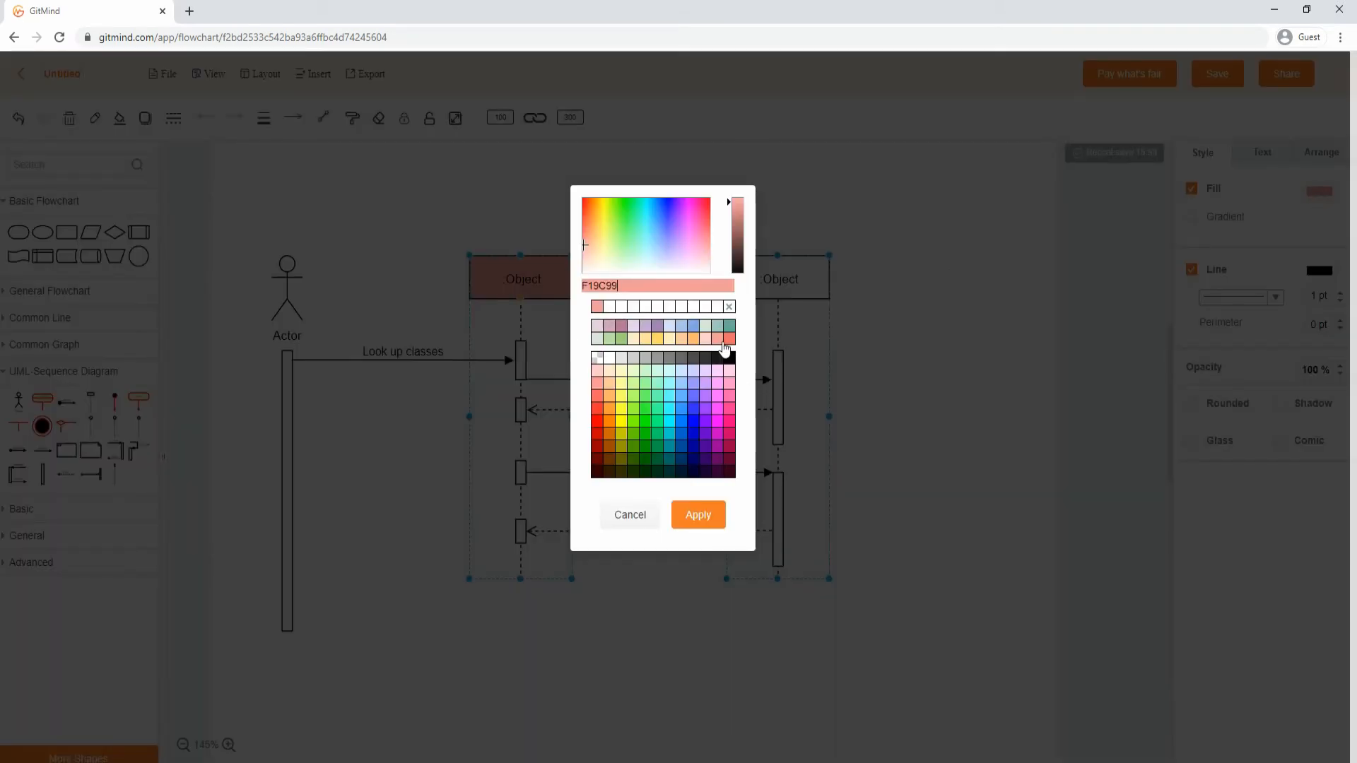
left_click(698, 514)
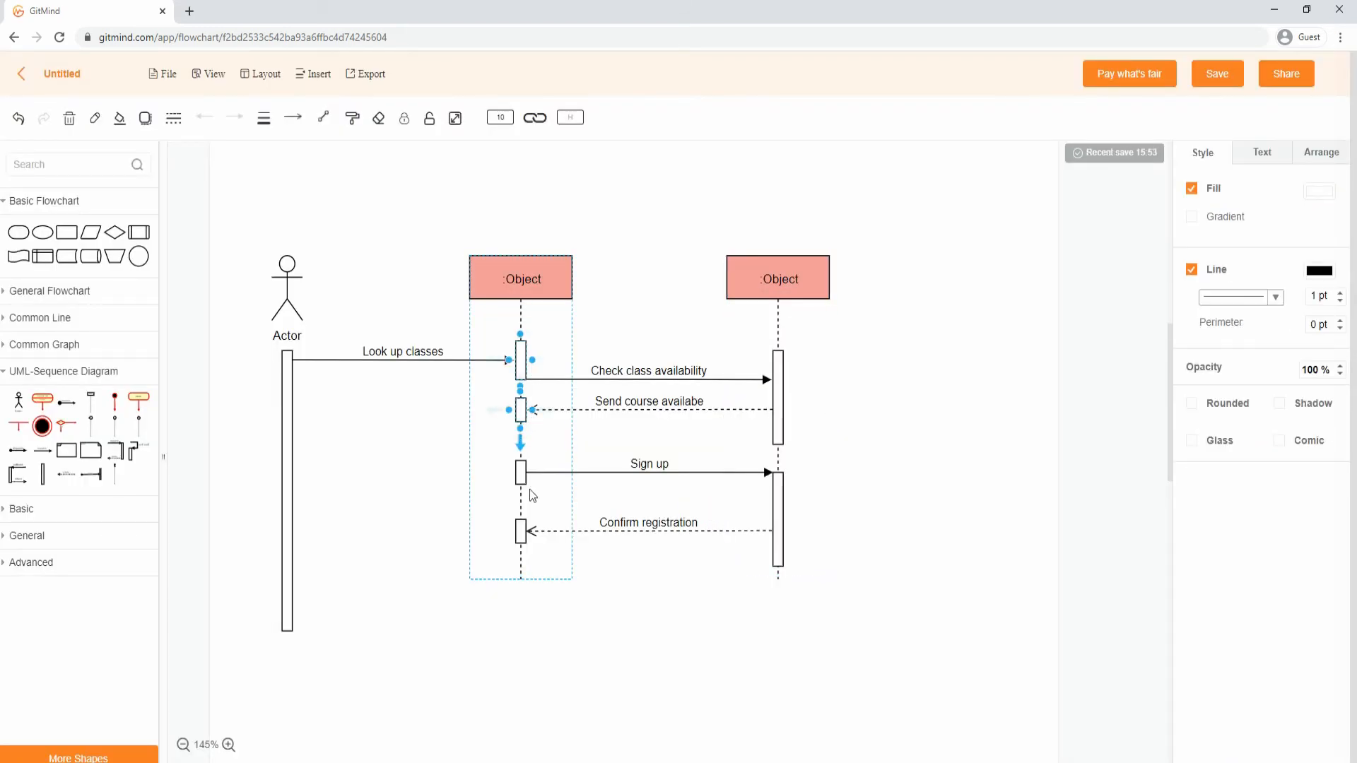
left_click(777, 513)
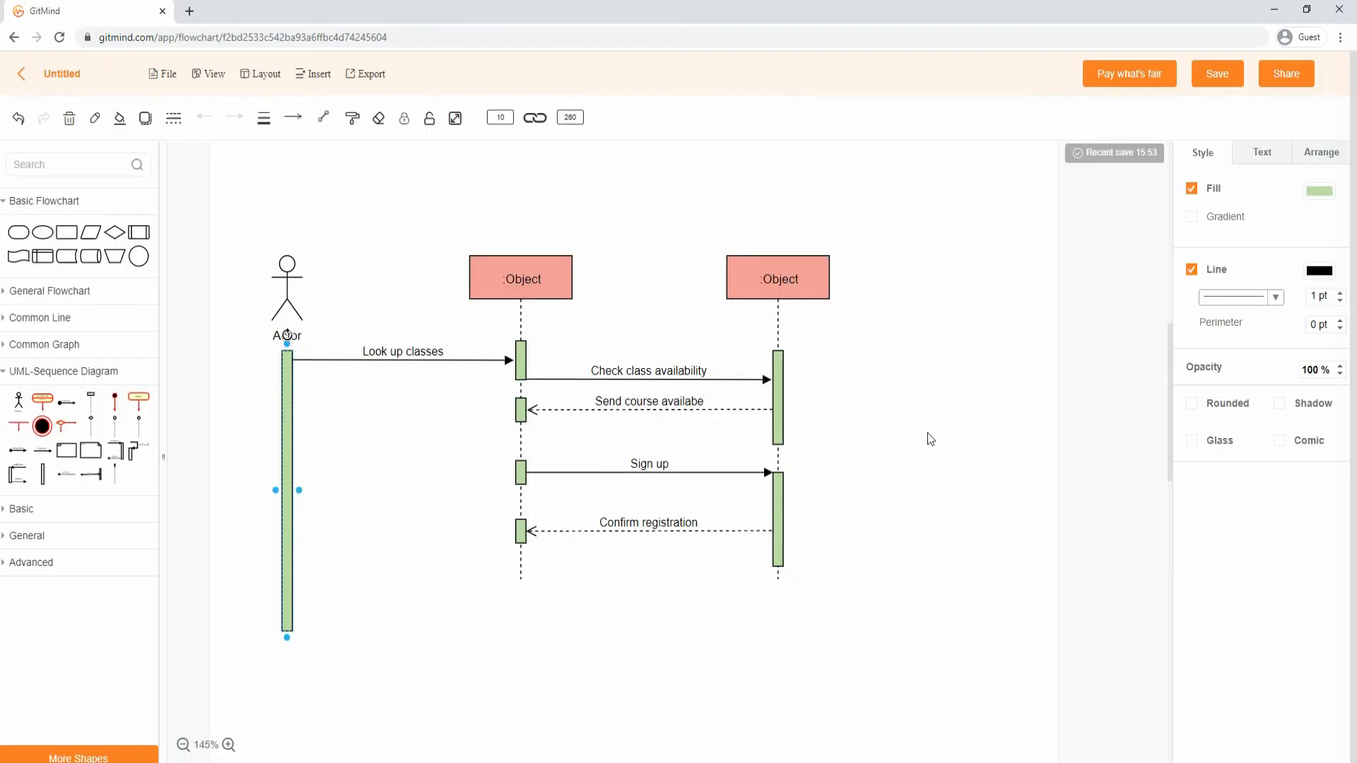
left_click(370, 73)
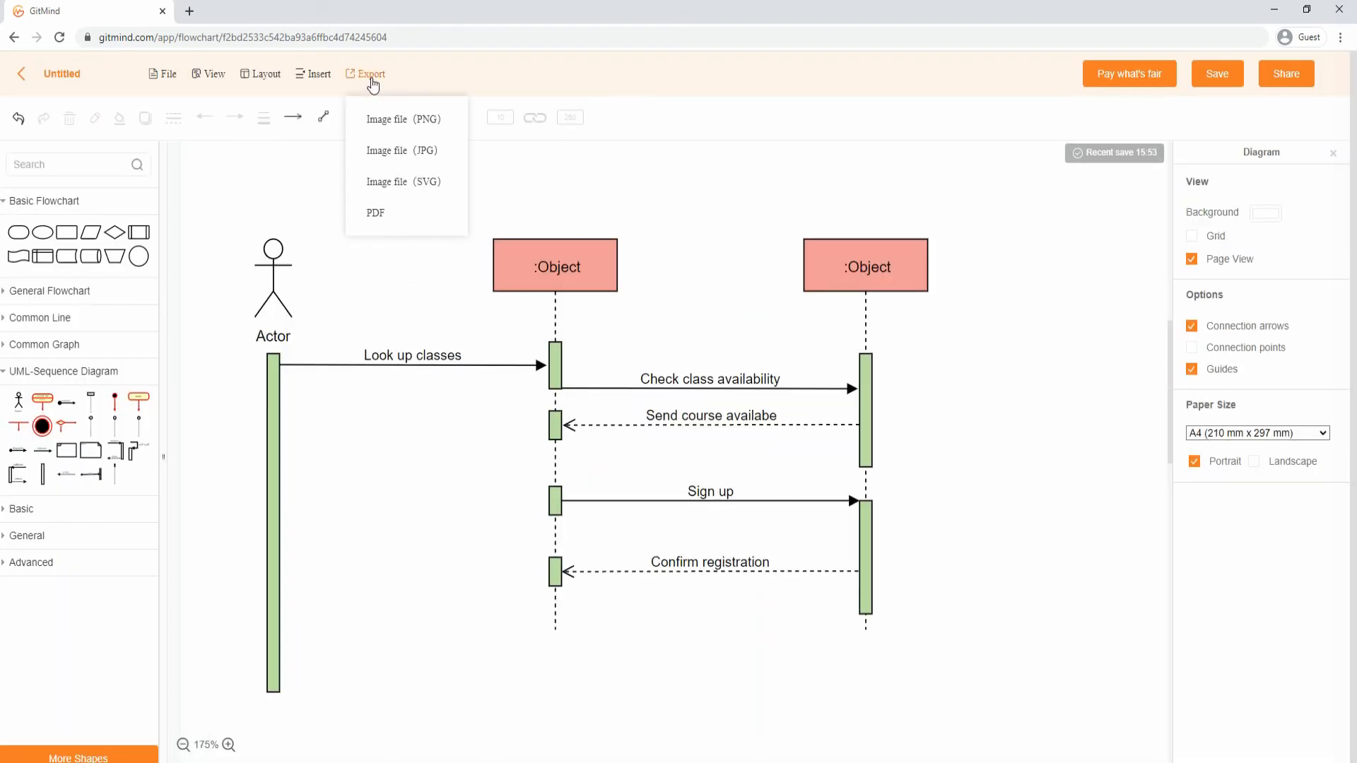
mouse_move(376, 188)
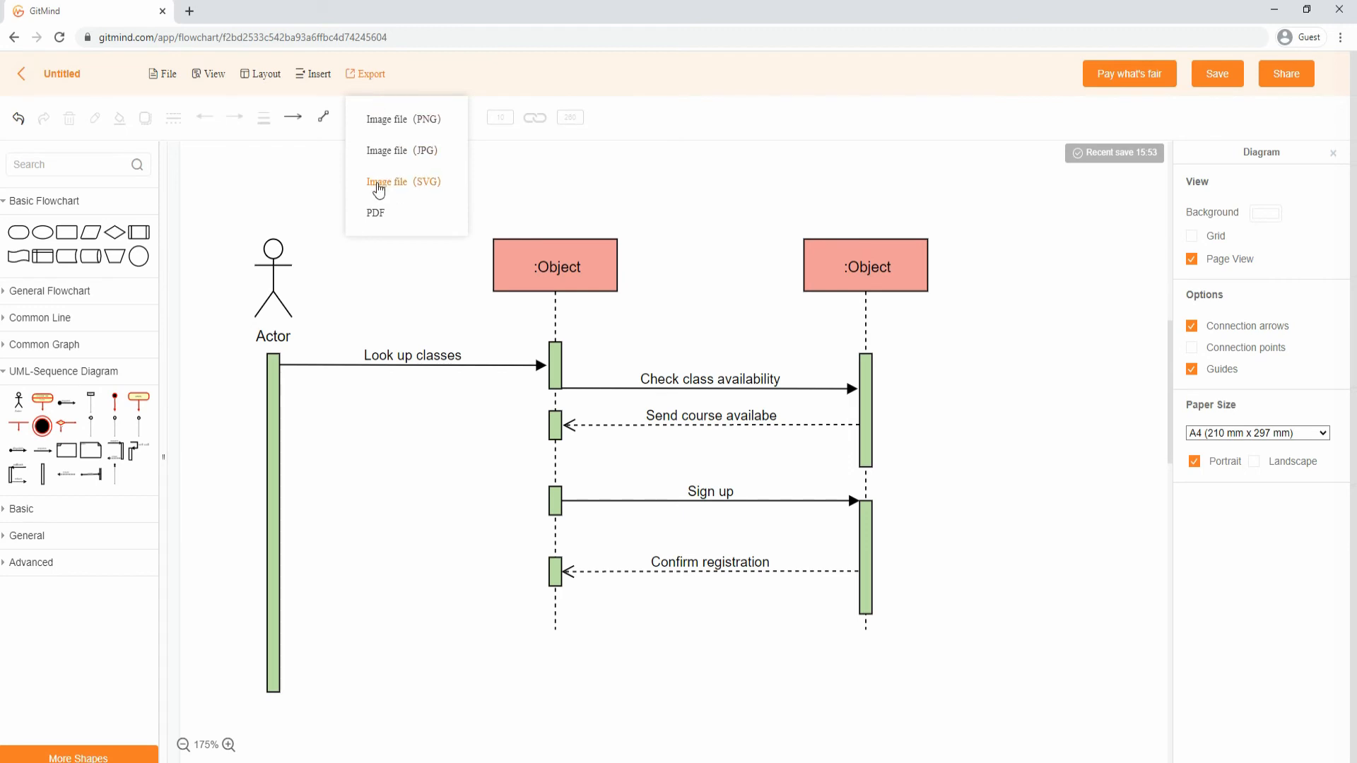
Download the sequence diagram as a PNG image file.
left_click(402, 118)
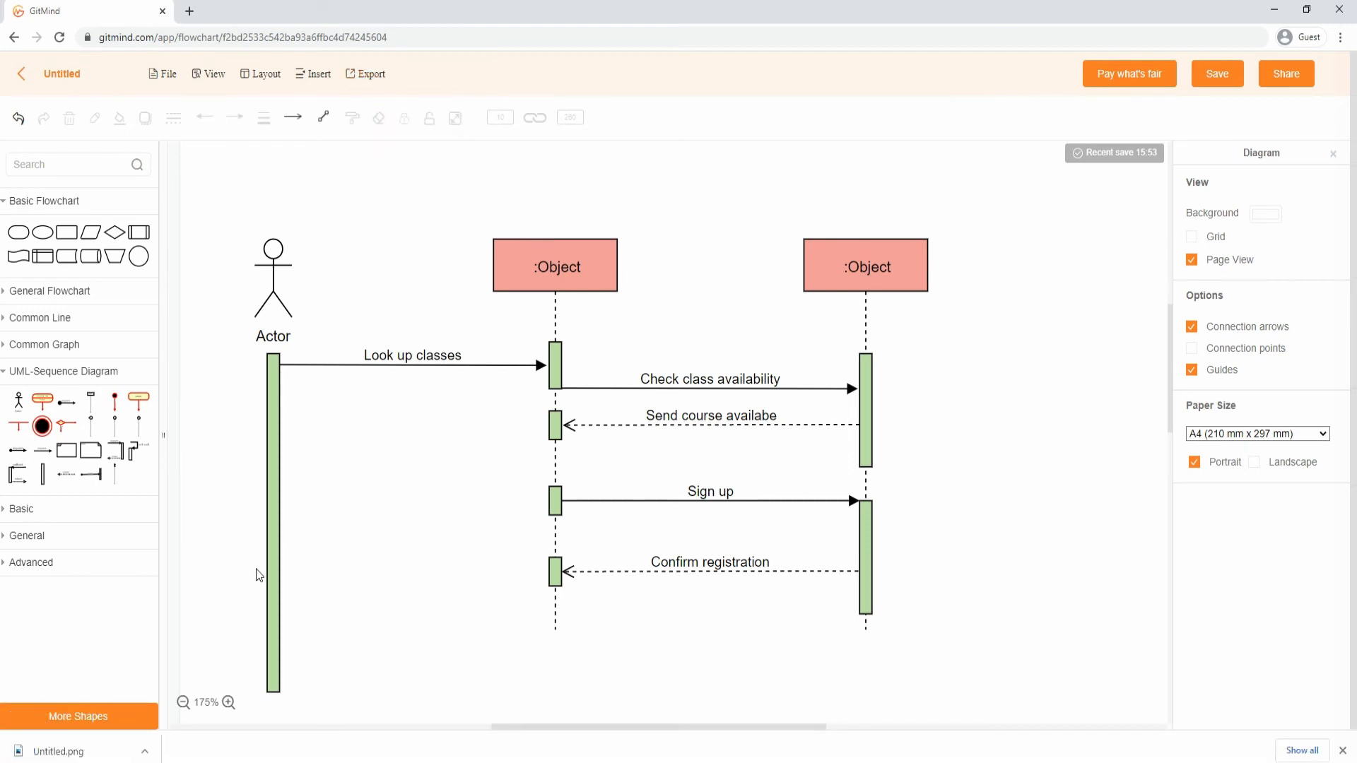
mouse_move(585, 298)
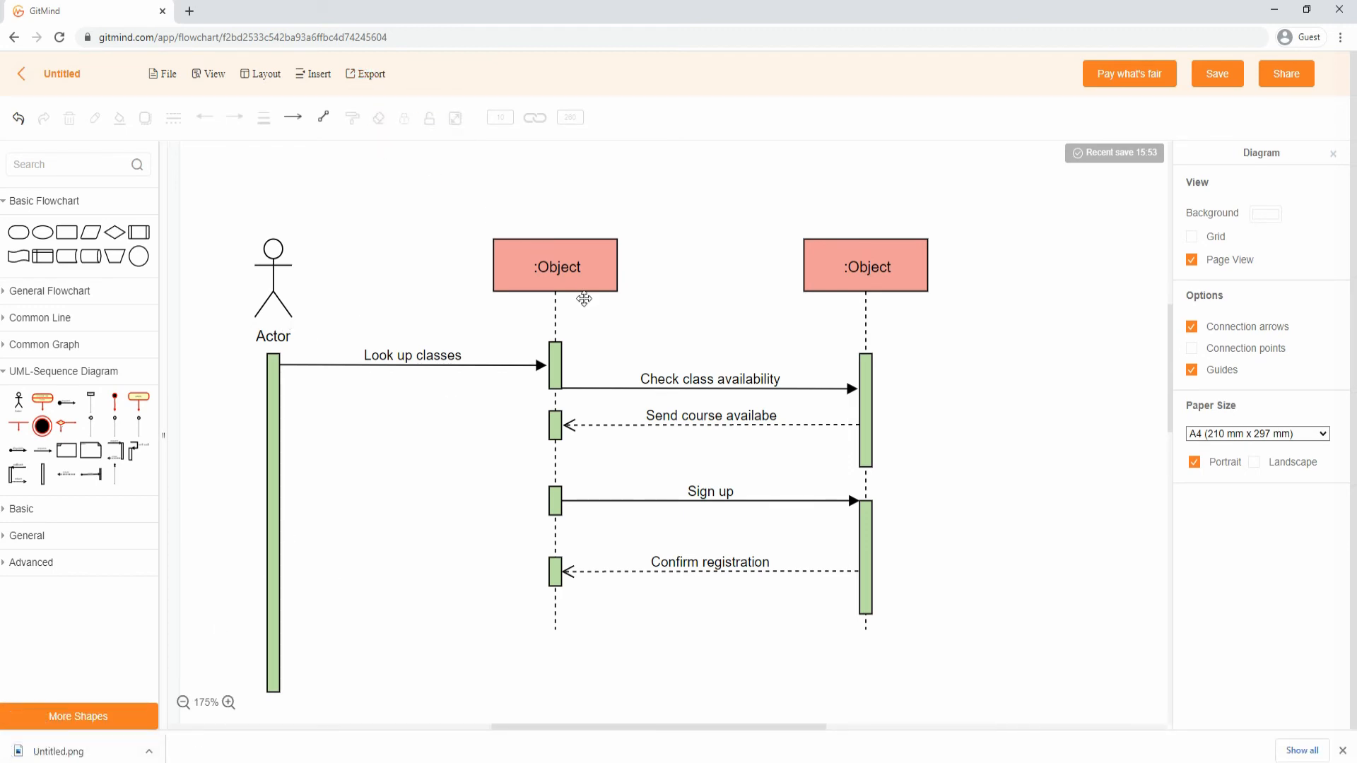
mouse_move(1310, 77)
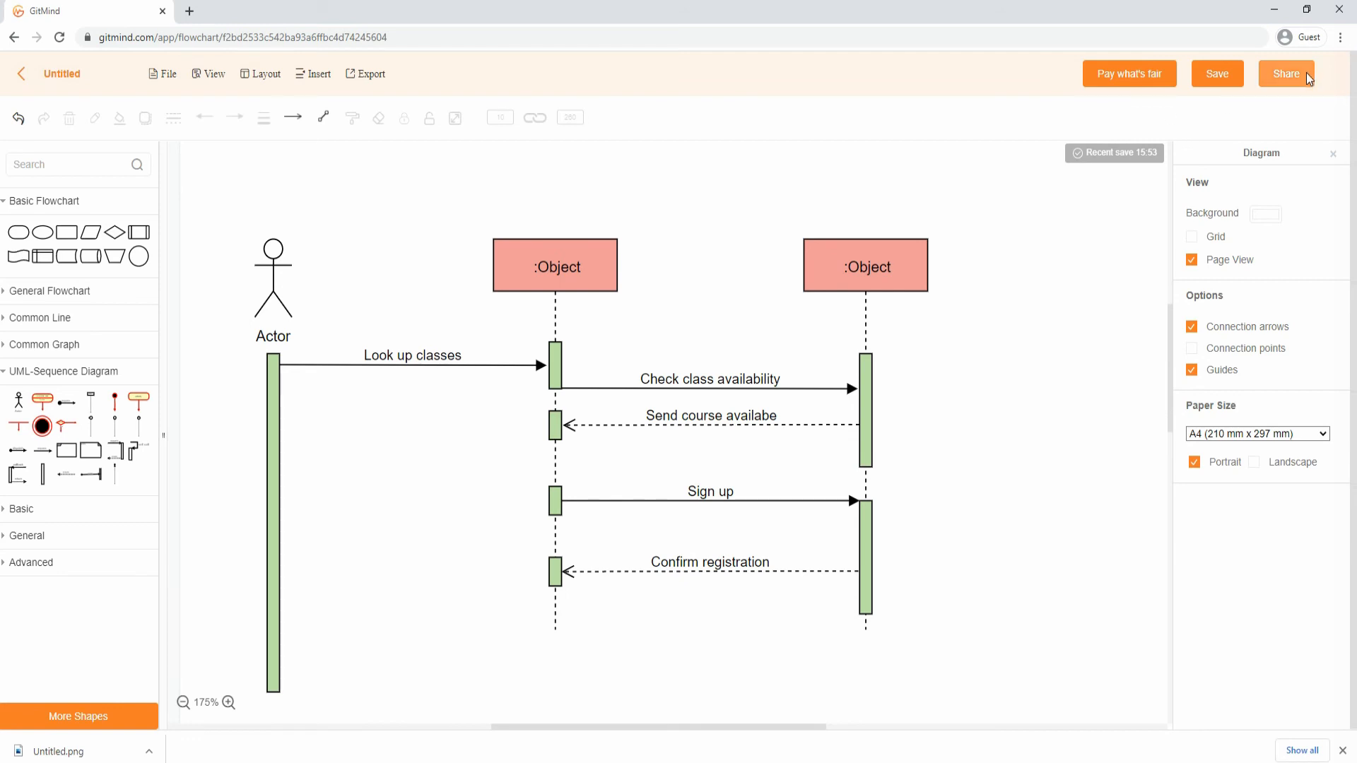
Copy the diagram's share link from the Share dialog, then close it.
left_click(1287, 74)
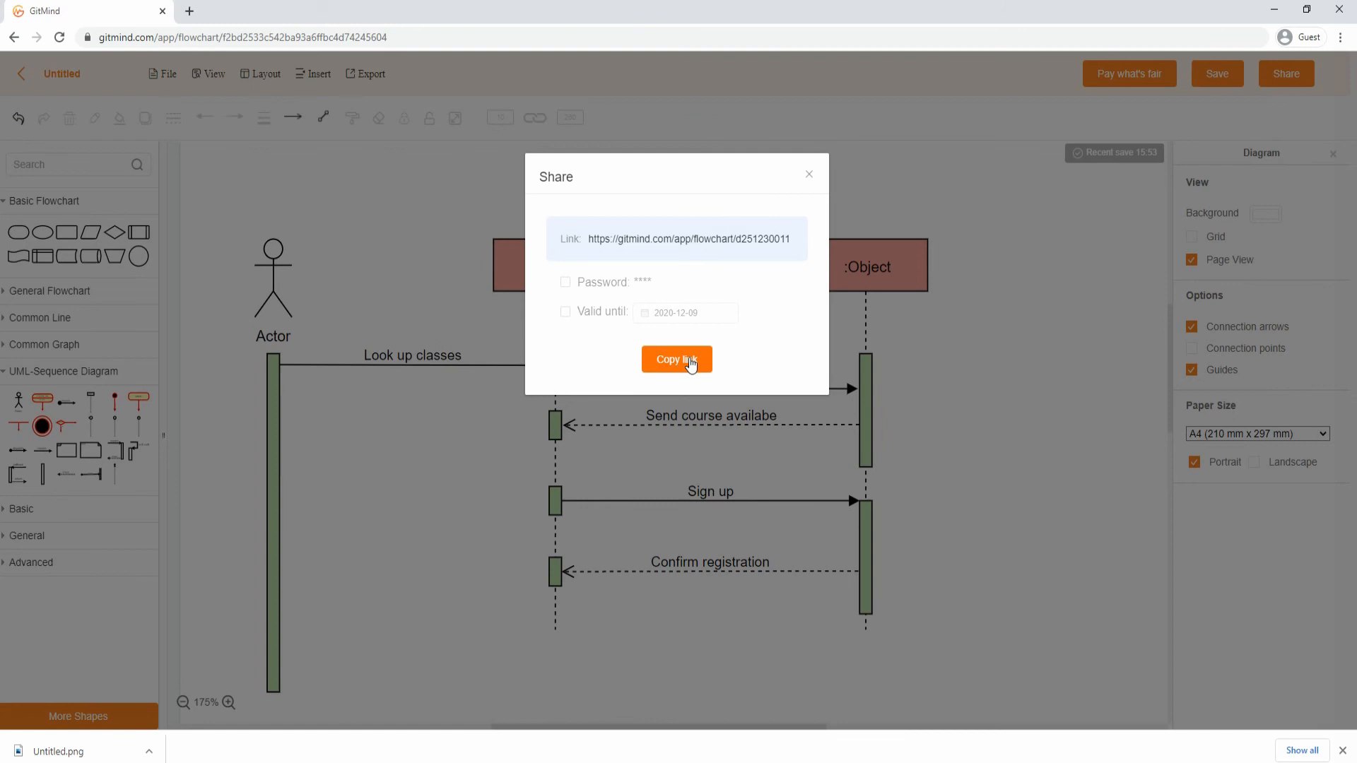
left_click(677, 359)
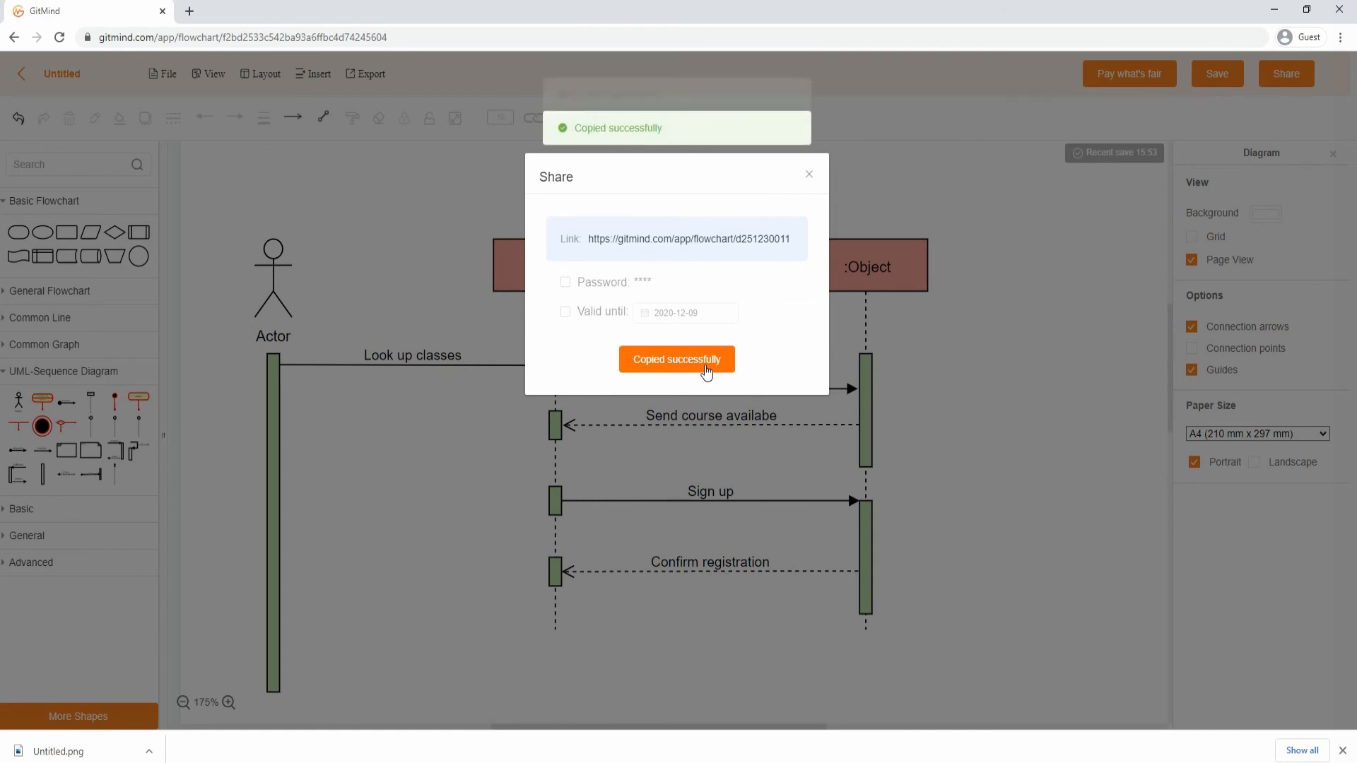
left_click(808, 174)
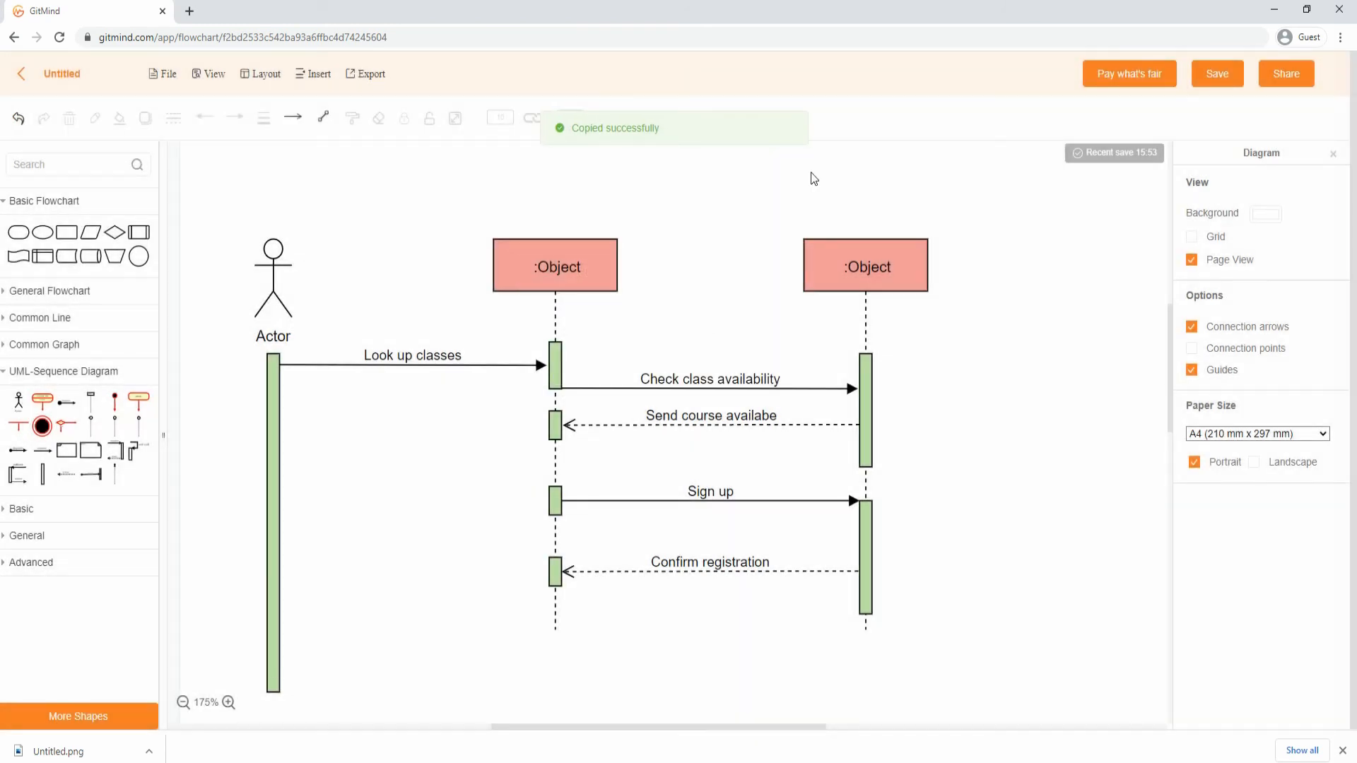